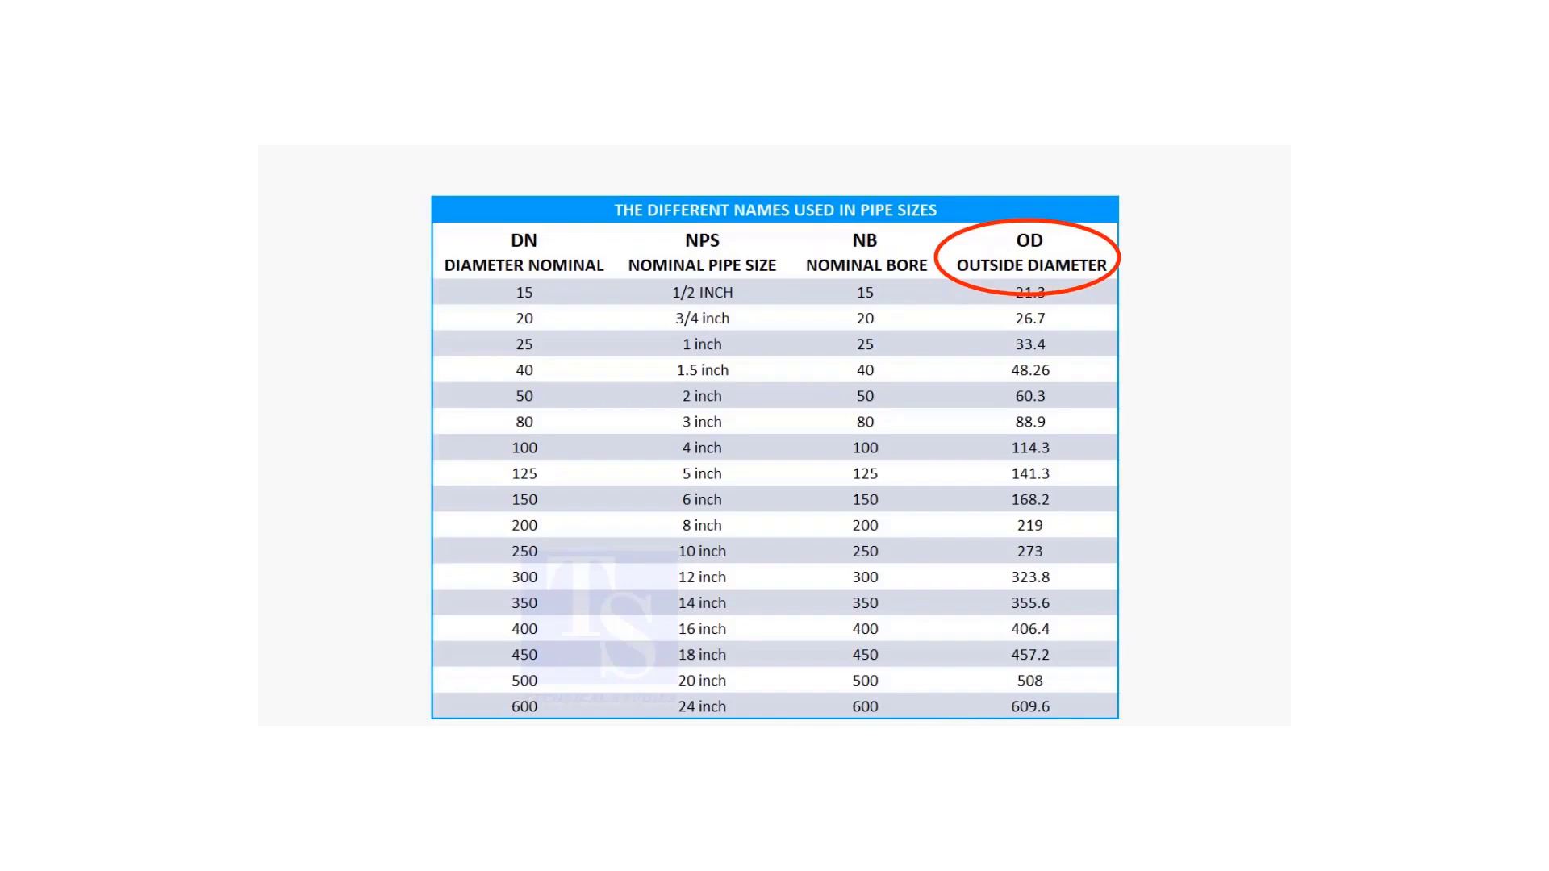
- Highlight the 12-inch table row and key 12 × 25.4 into the Scientific Calculator
{"action": "left_click", "coordinate": [1027, 252]}
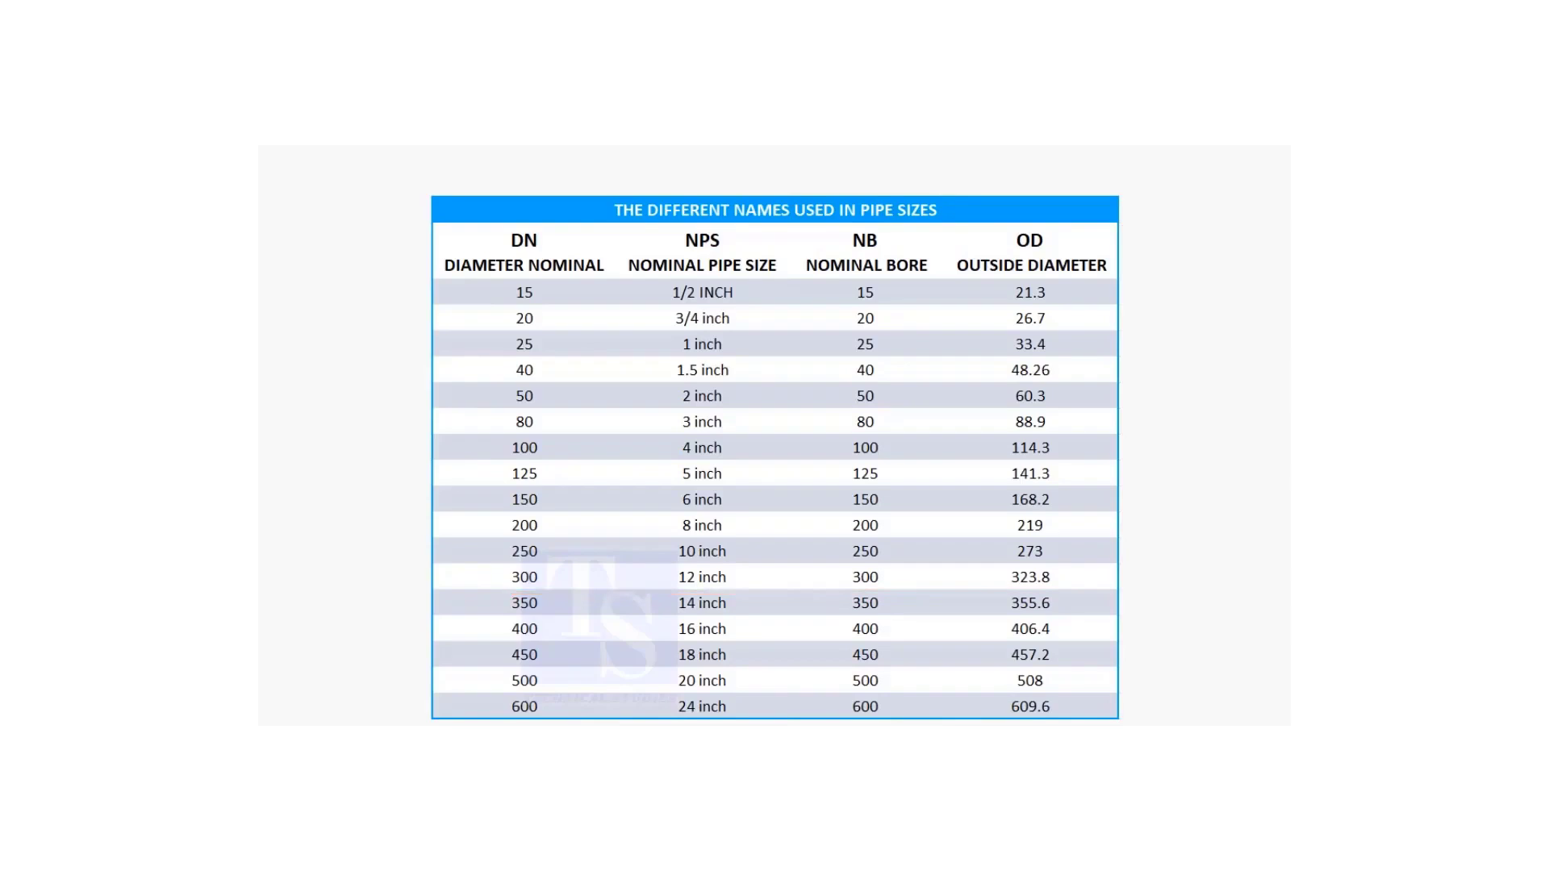
{"action": "left_click_drag", "start_coordinate": [503, 616], "coordinate": [1047, 617]}
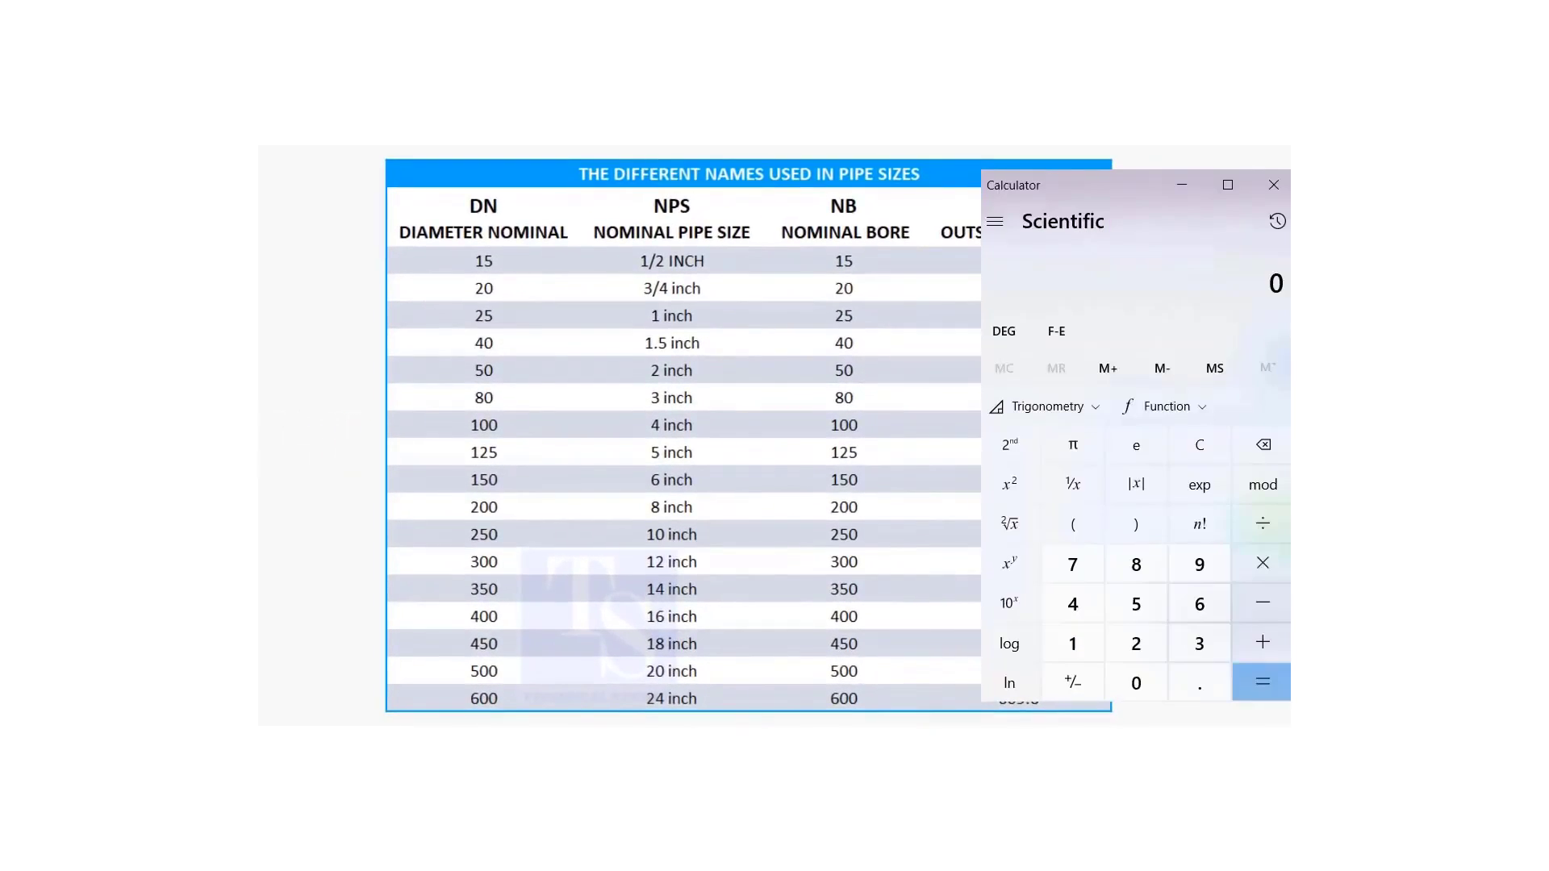
{"action": "left_click", "coordinate": [1071, 642]}
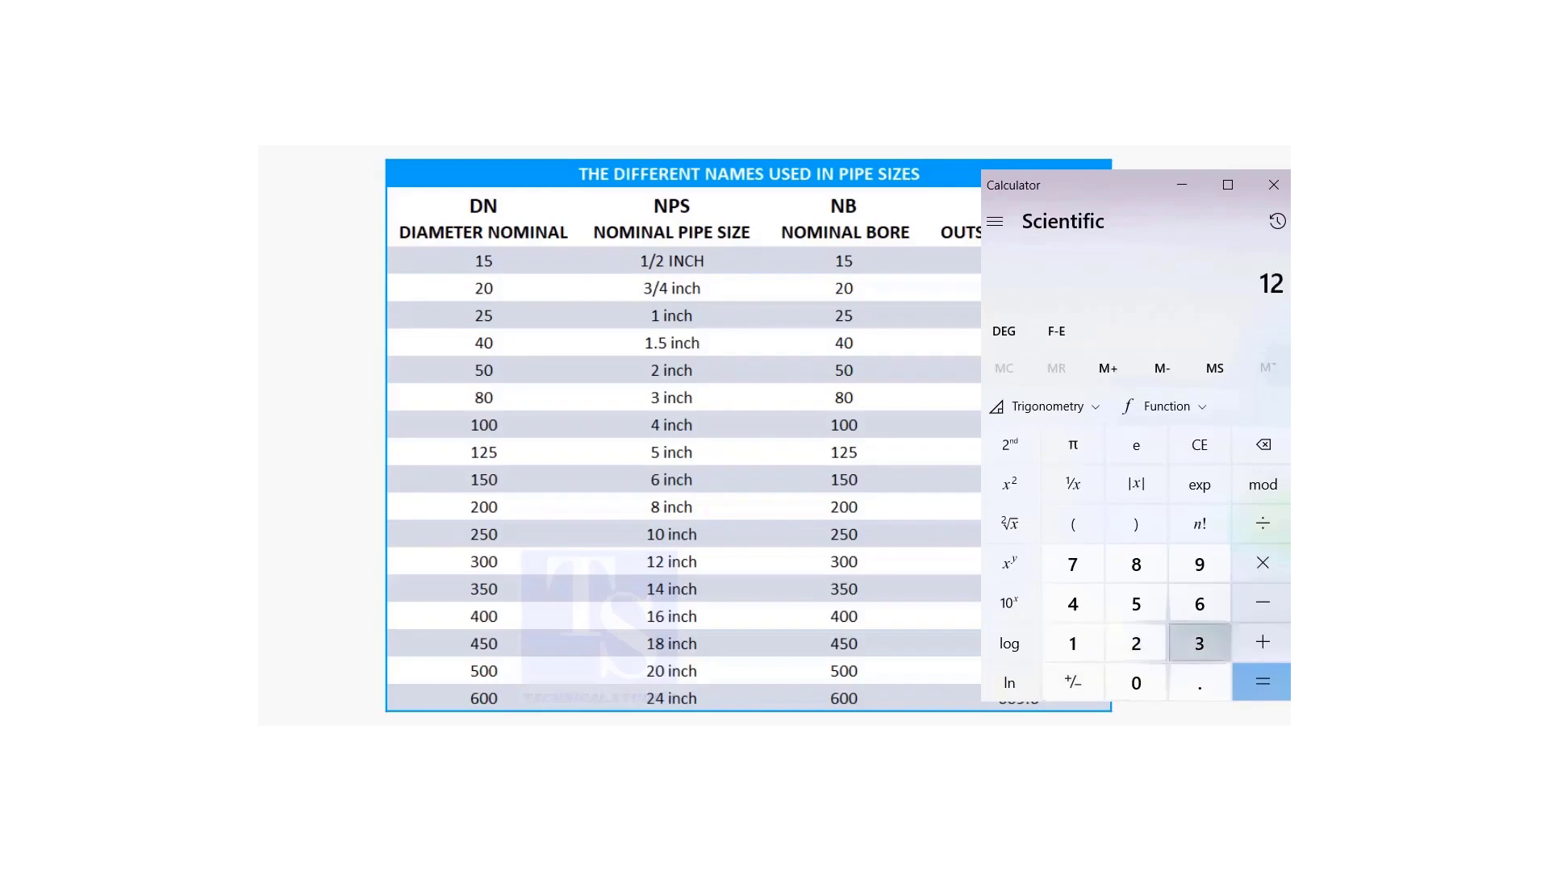
{"action": "left_click", "coordinate": [1134, 601]}
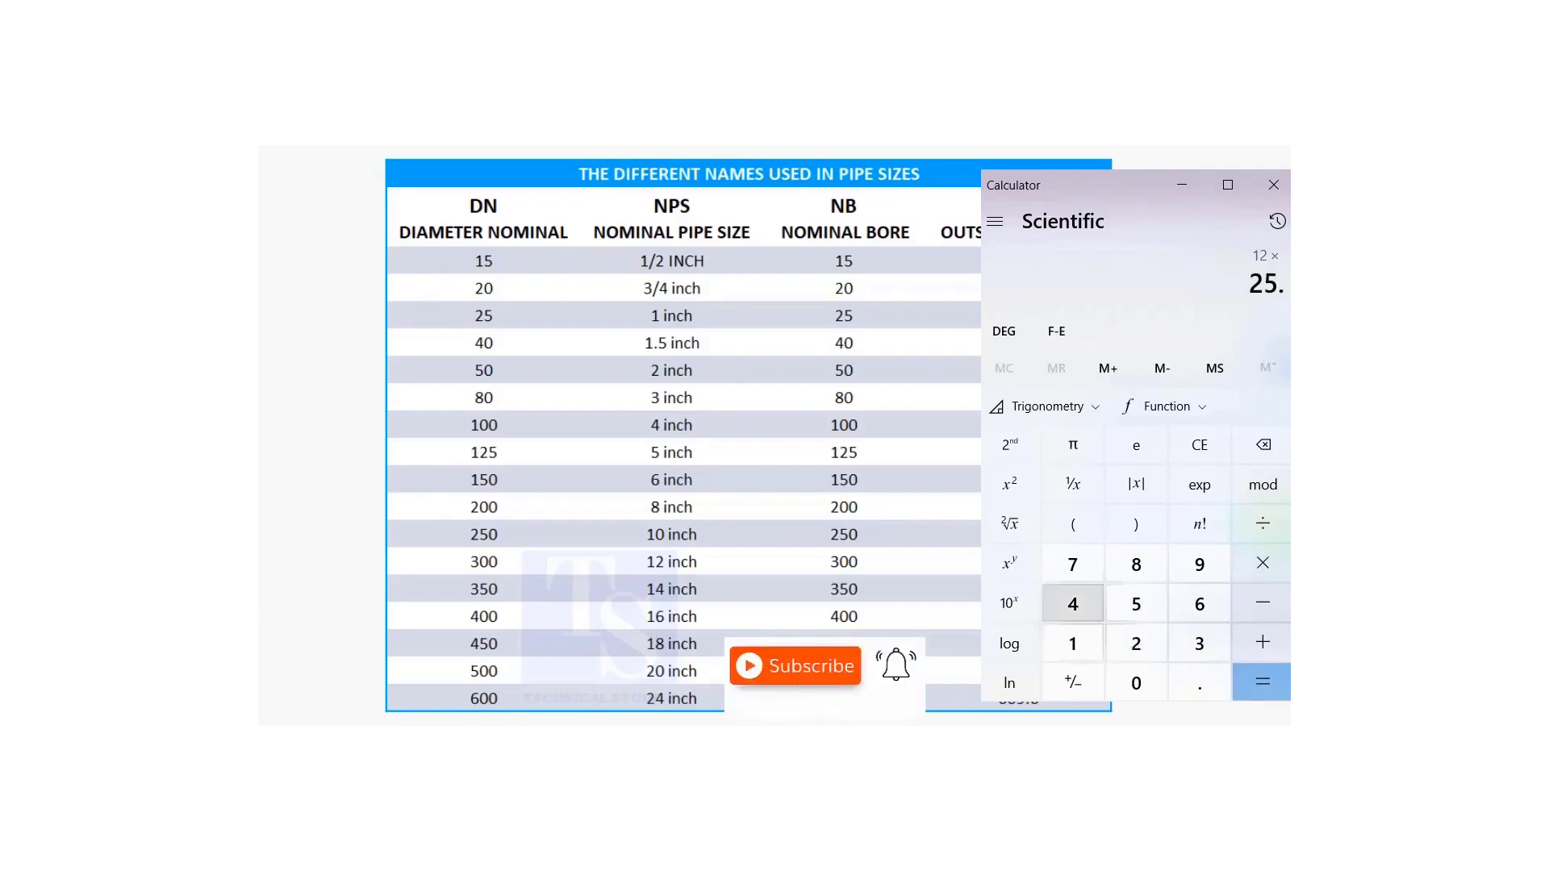
{"action": "left_click", "coordinate": [1071, 603]}
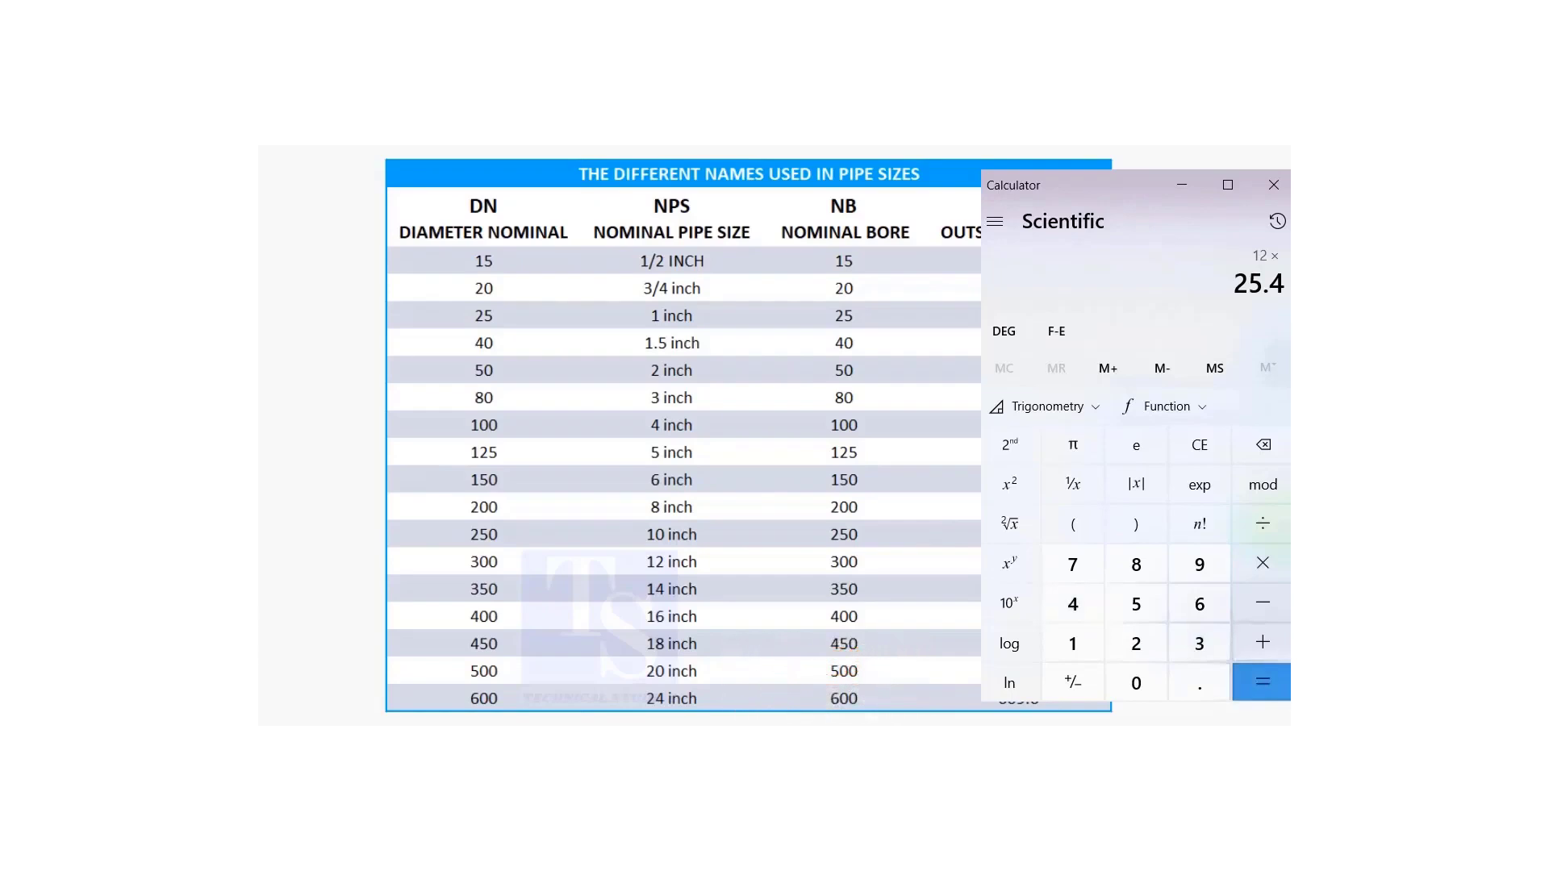
{"action": "left_click", "coordinate": [1260, 681]}
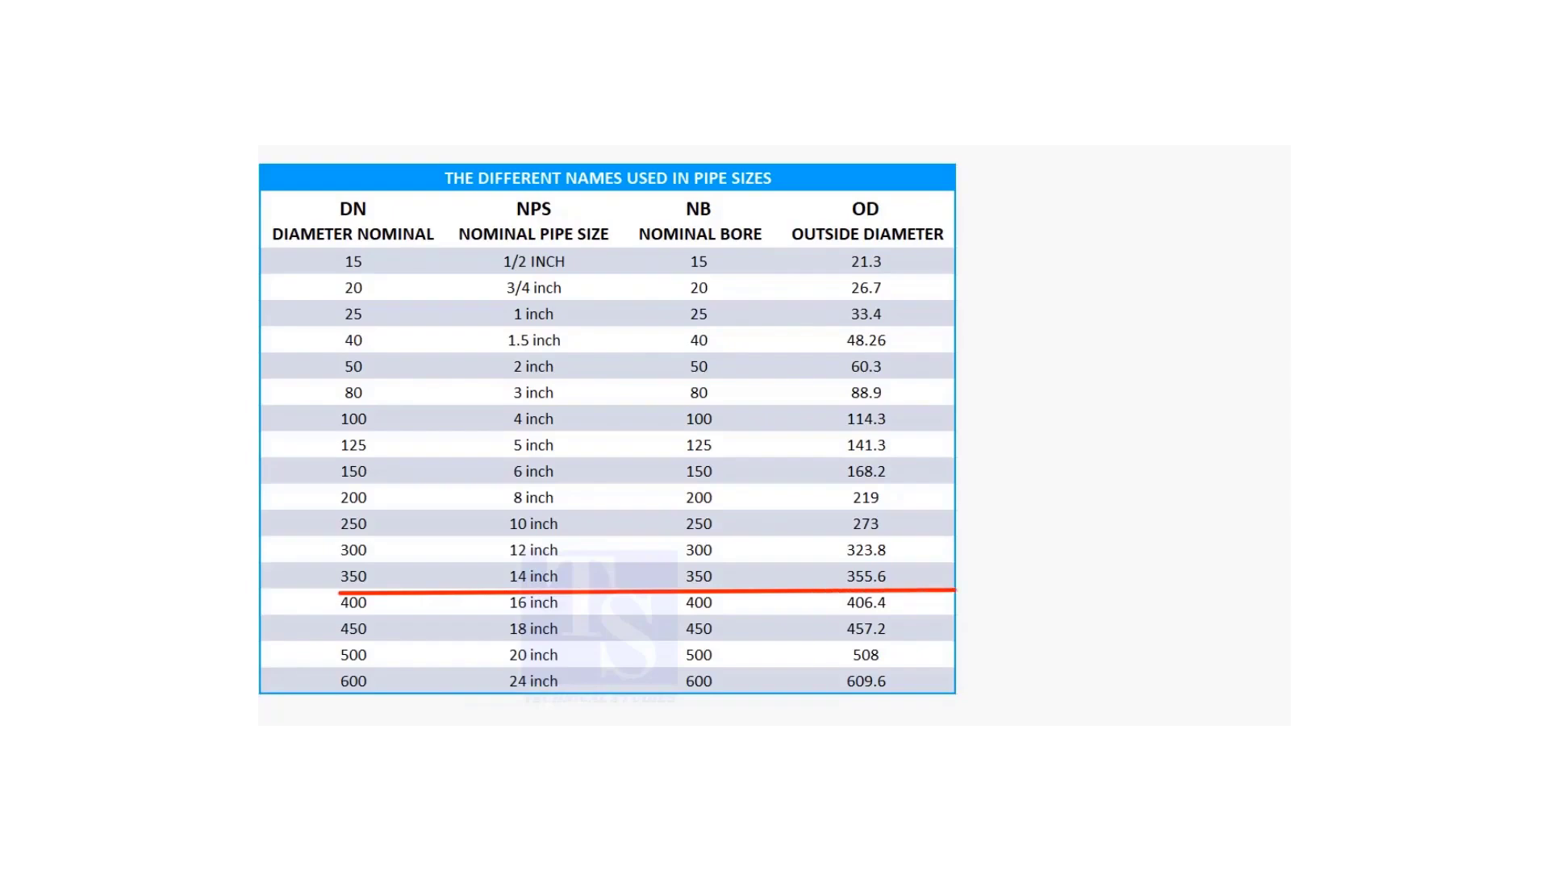
- Compute 14 × 25.4 = 355.6, matching the 14-inch row's outside diameter in millimetres
{"action": "left_click", "coordinate": [1239, 681]}
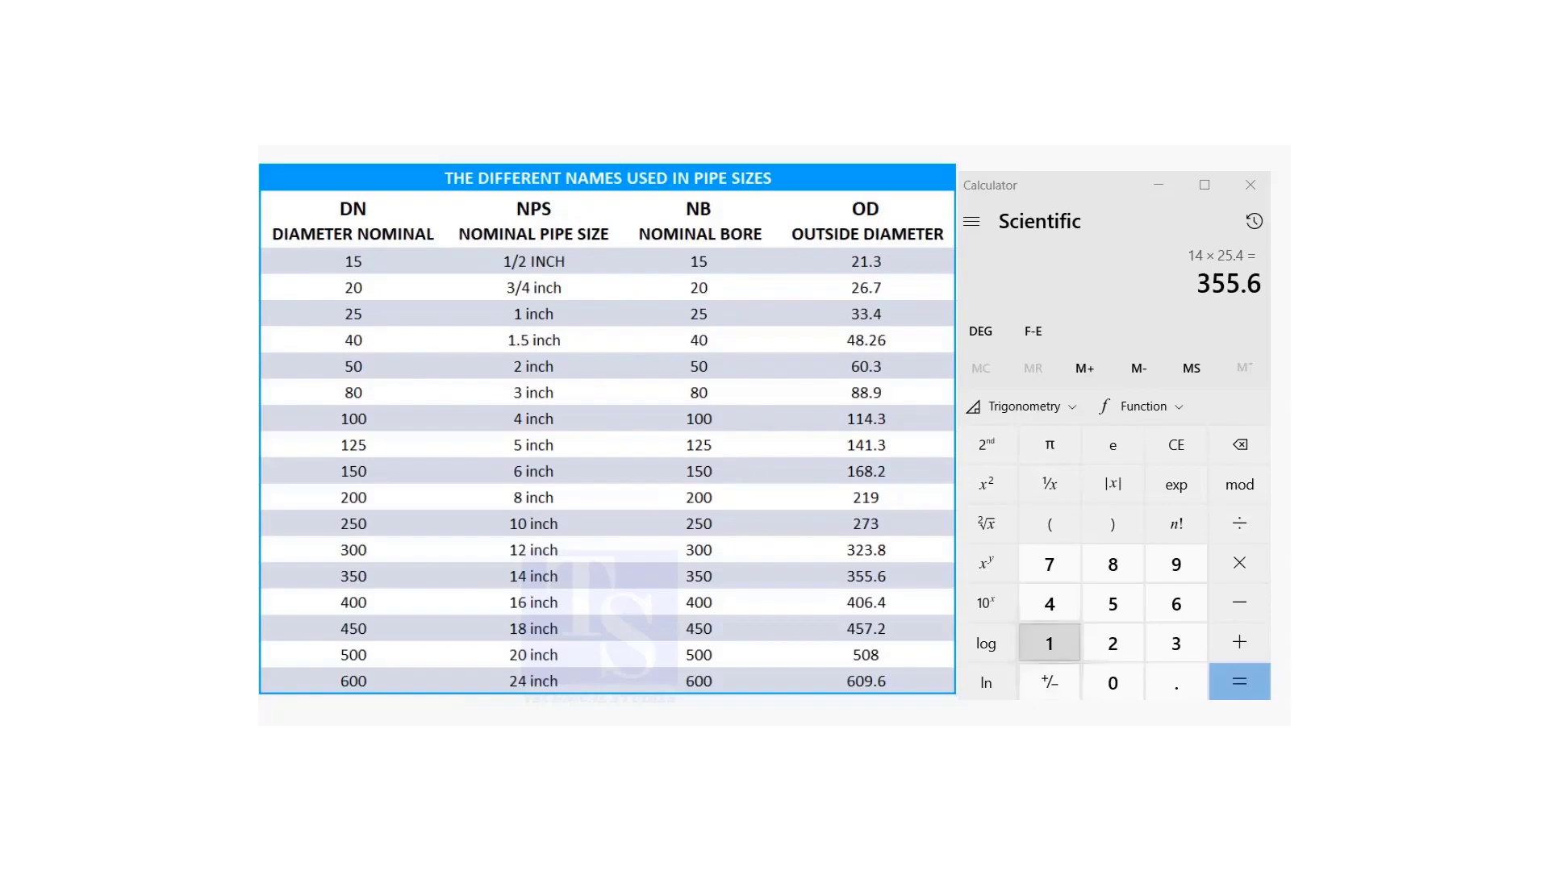
{"action": "left_click", "coordinate": [1237, 563]}
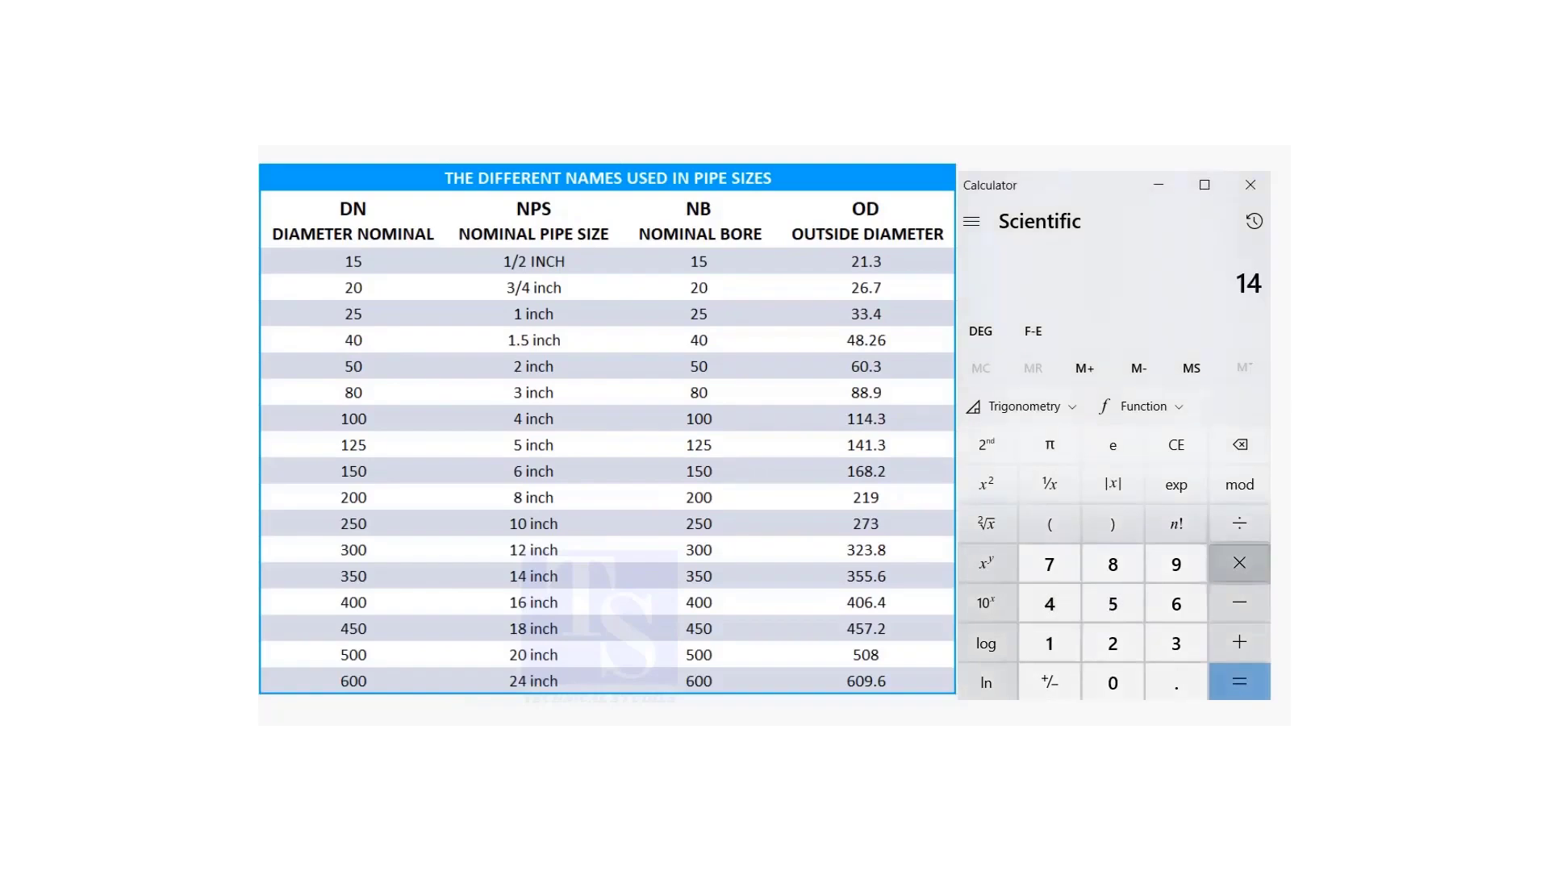
{"action": "left_click", "coordinate": [1111, 604]}
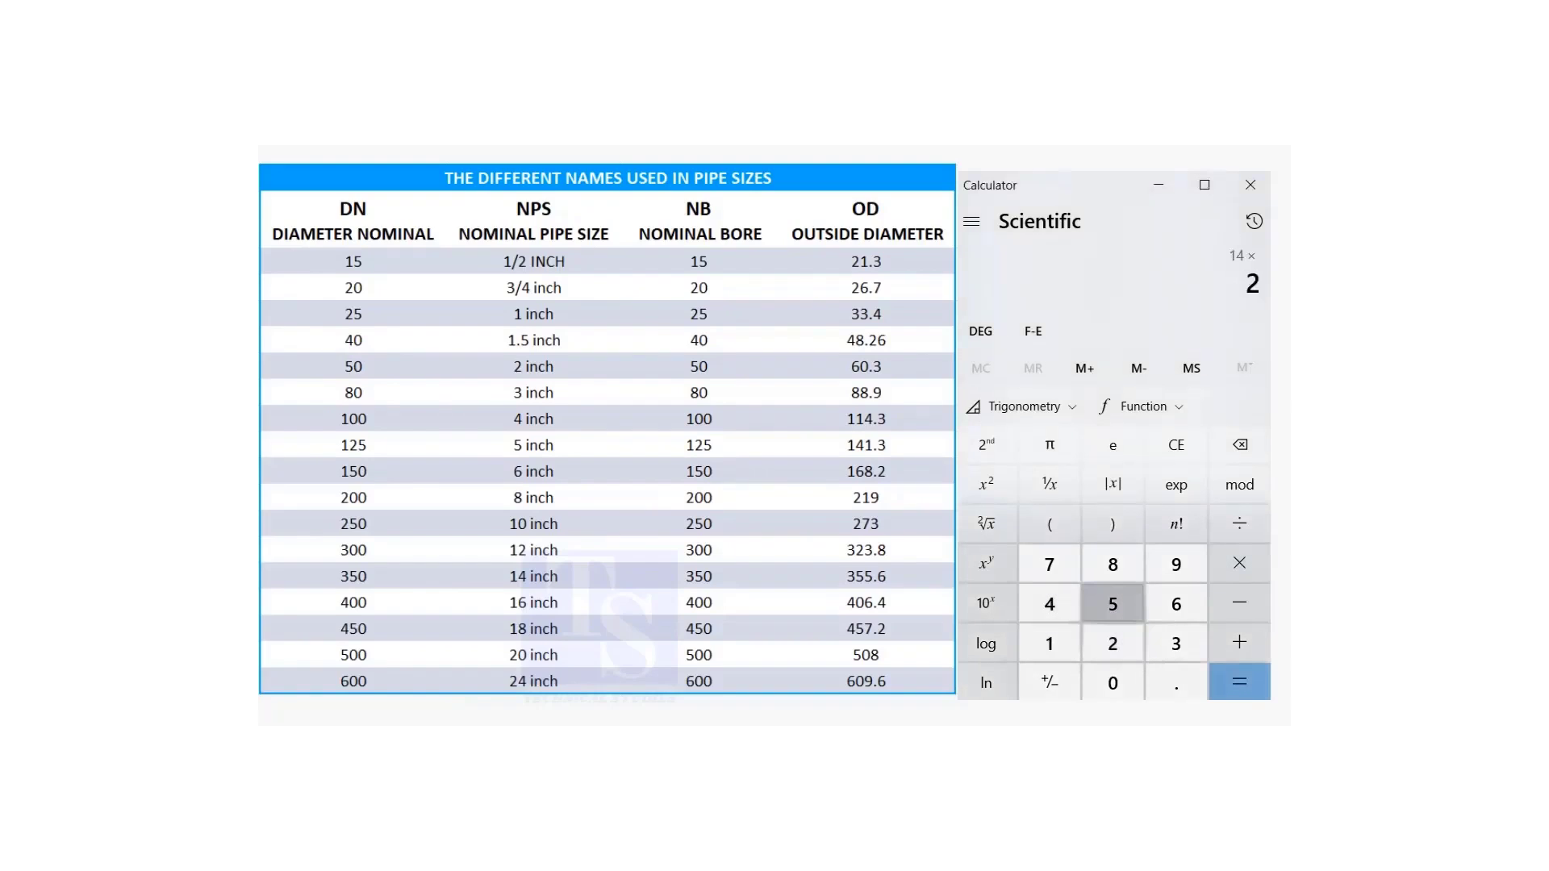
{"action": "left_click", "coordinate": [1049, 602]}
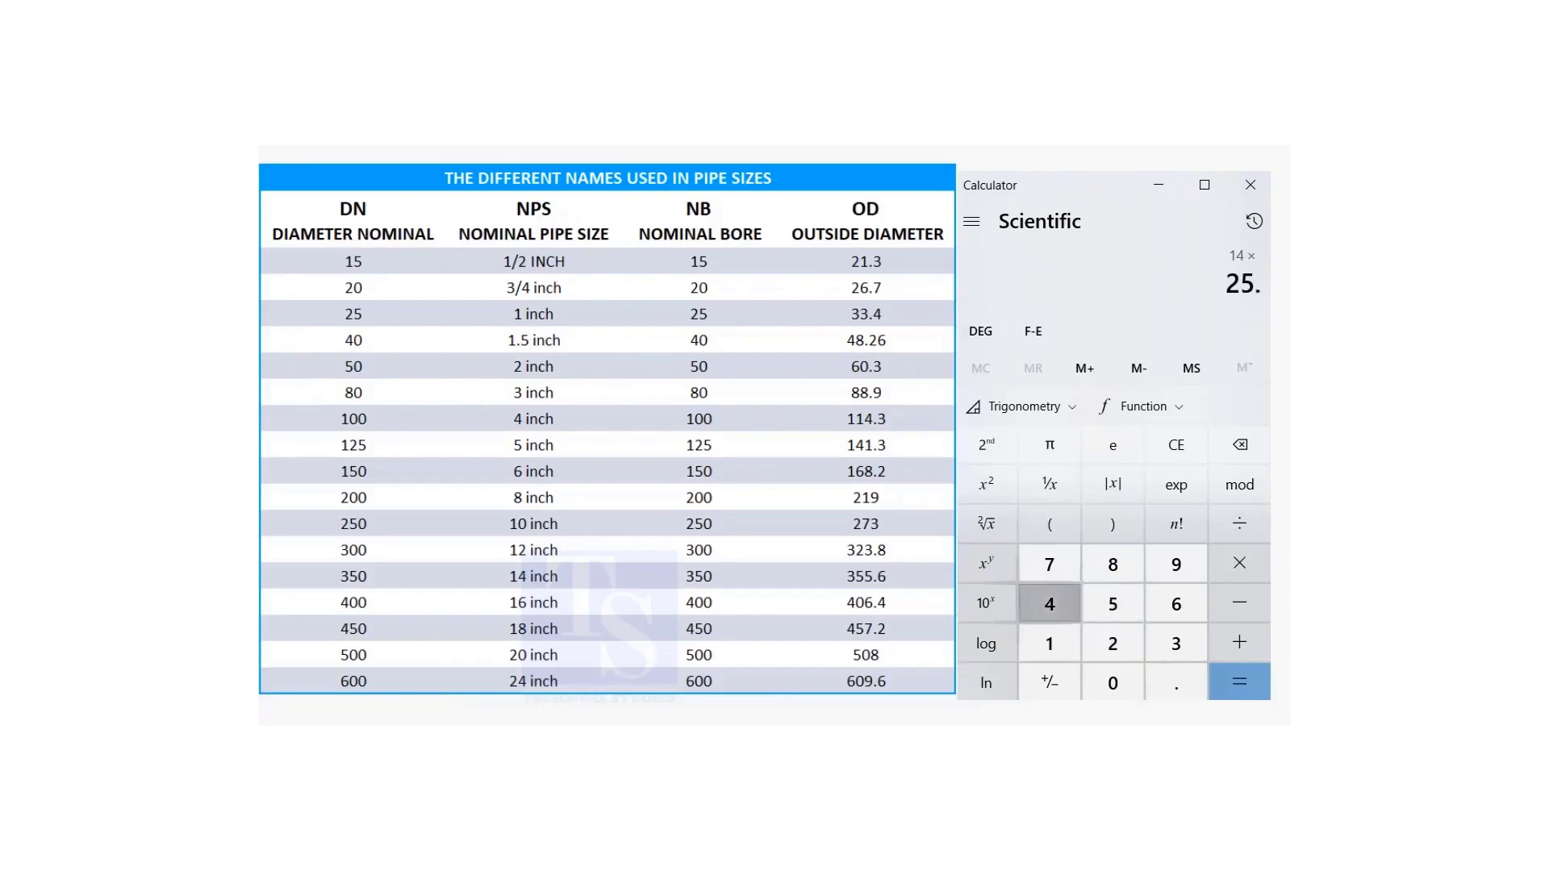
{"action": "left_click", "coordinate": [1238, 681]}
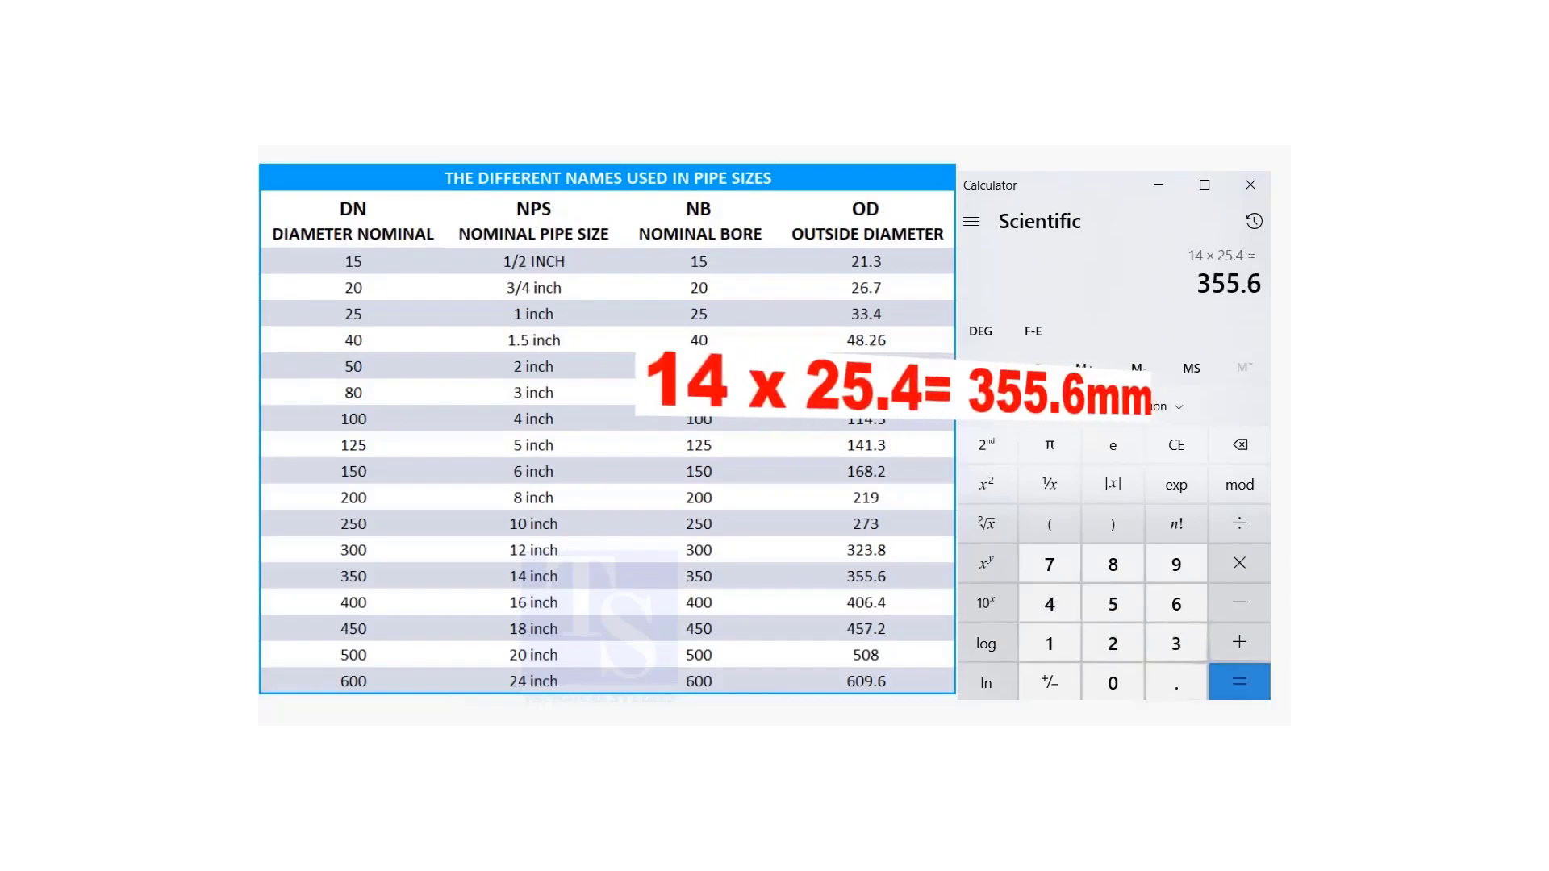